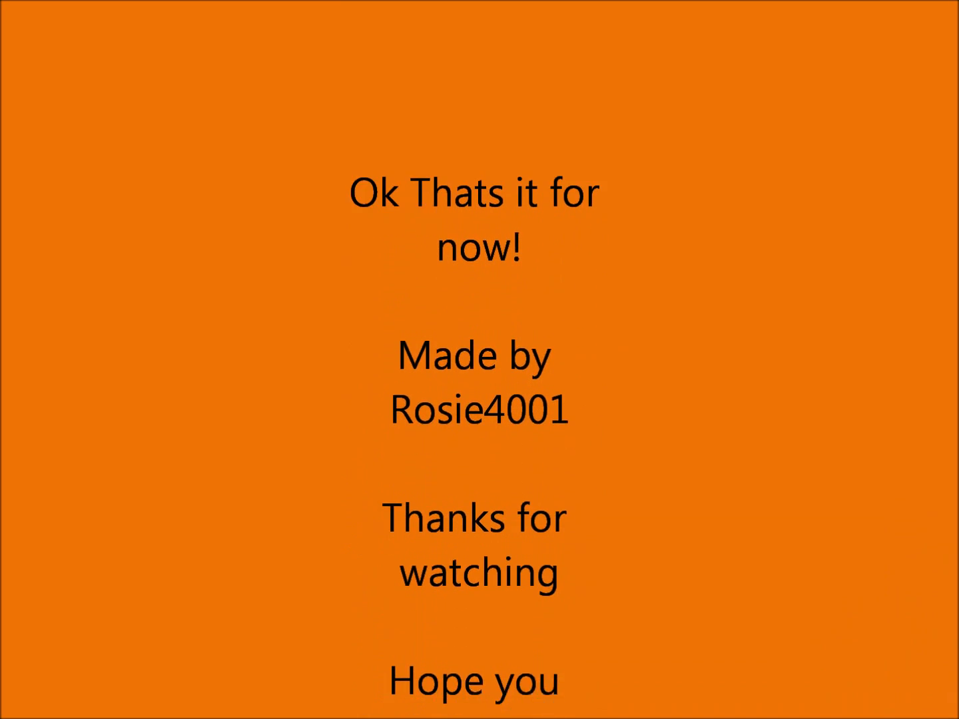
scroll("down", 3)
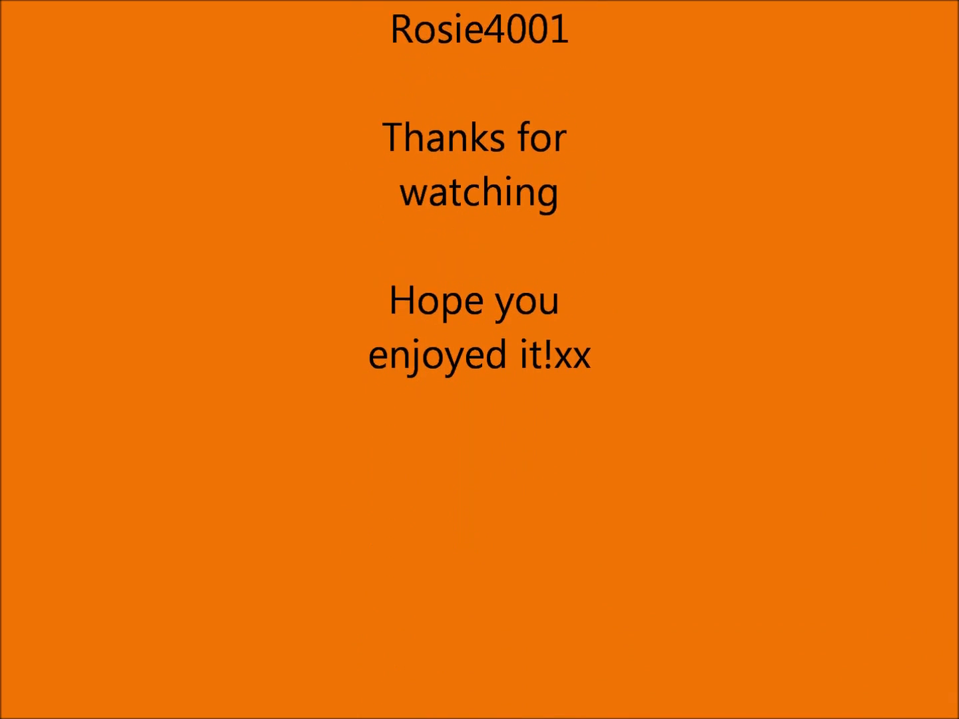